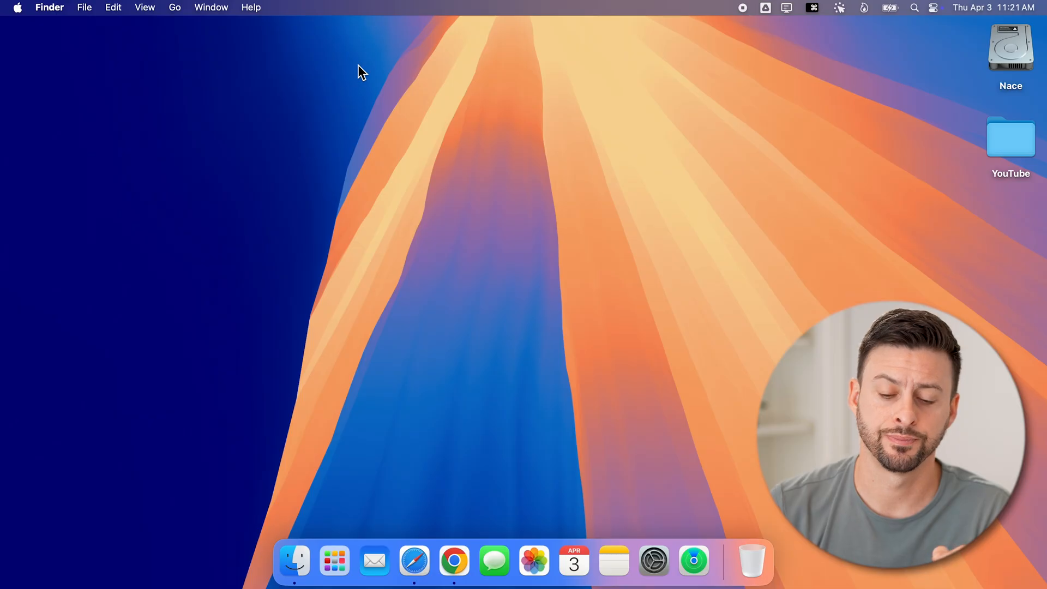
{"action": "mouse_move", "coordinate": [454, 570]}
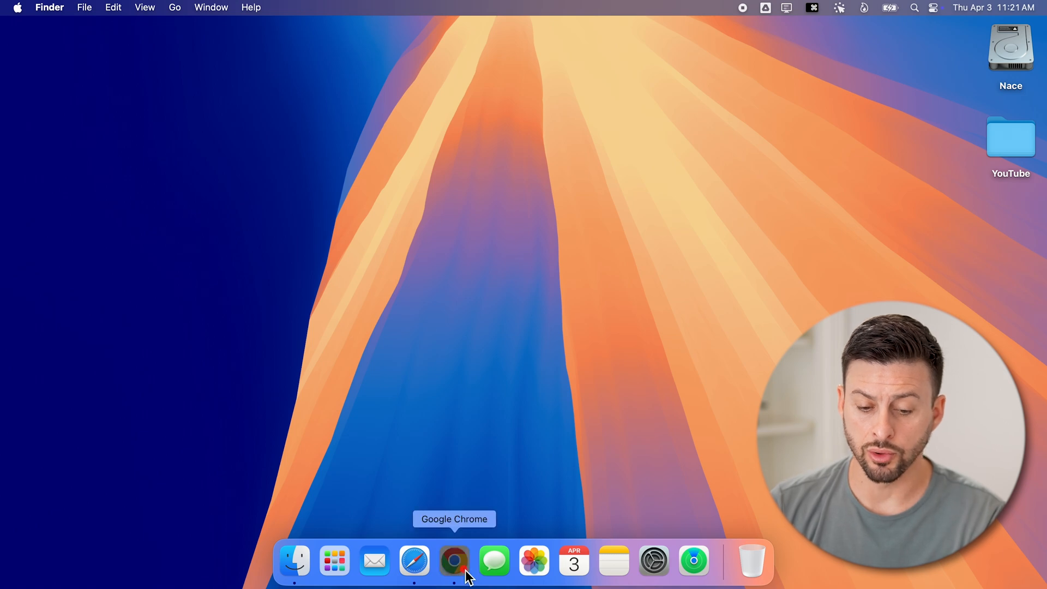
- Launch Google Chrome from the Dock to reach Instagram
{"action": "left_click", "coordinate": [453, 560]}
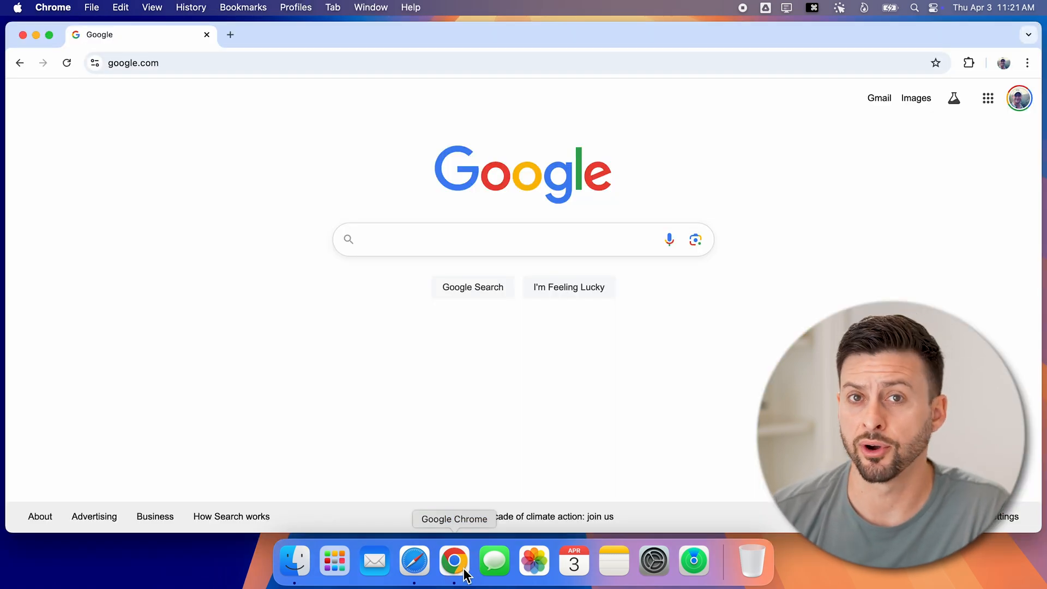
{"action": "mouse_move", "coordinate": [479, 135]}
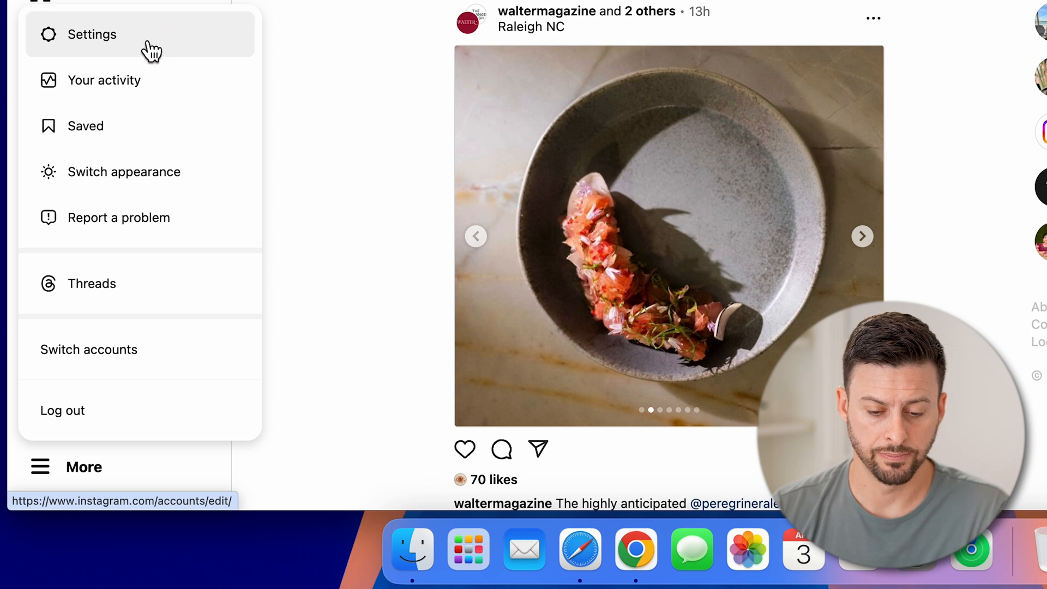
{"action": "left_click", "coordinate": [92, 34]}
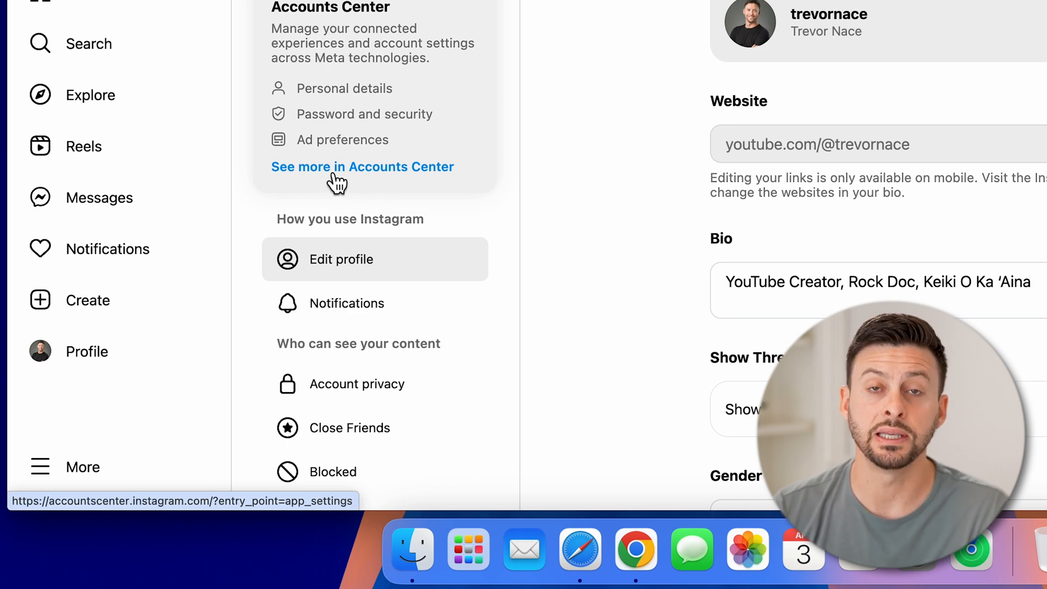
- Enter Meta Accounts Center and show the Personal details section
{"action": "left_click", "coordinate": [333, 170]}
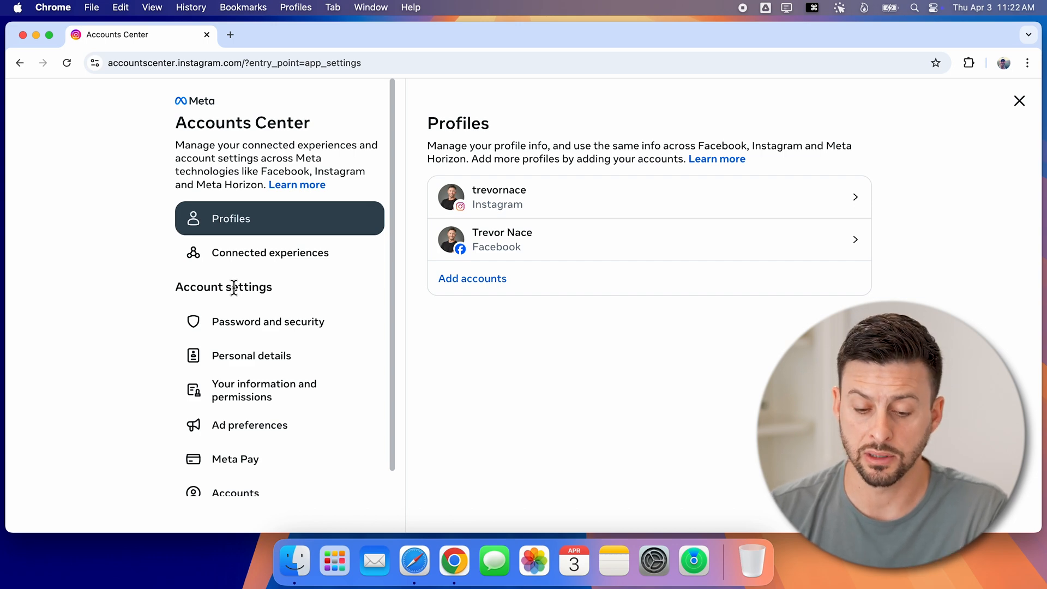
{"action": "mouse_move", "coordinate": [480, 244]}
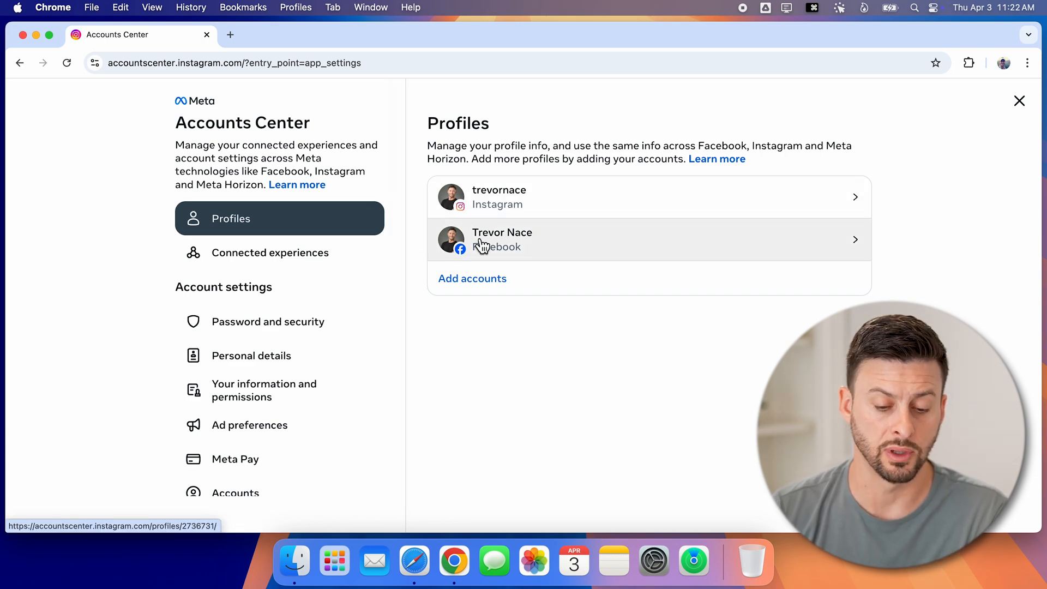
{"action": "mouse_move", "coordinate": [262, 398]}
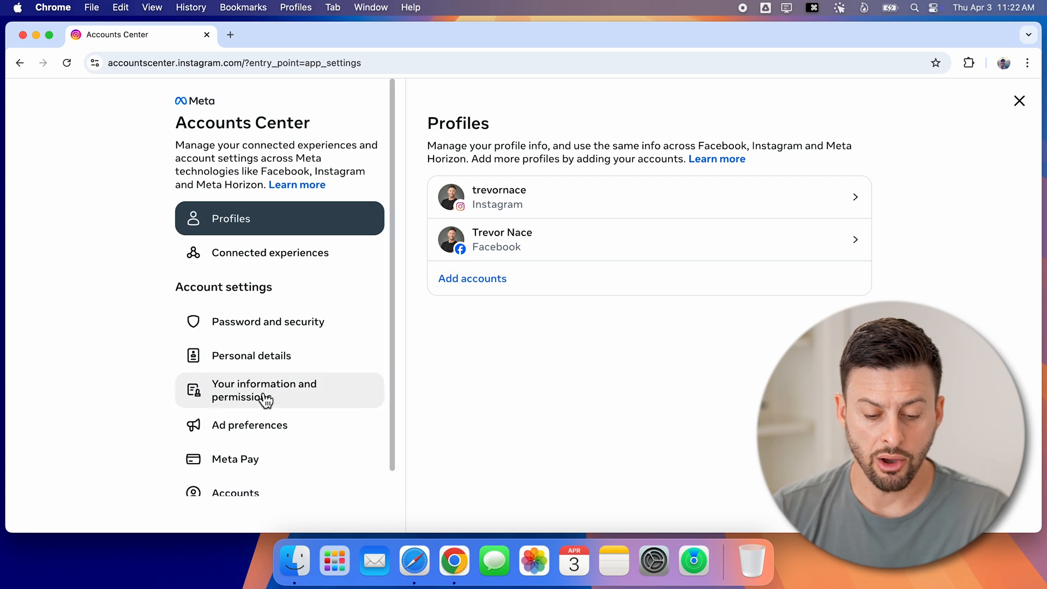
{"action": "mouse_move", "coordinate": [233, 363]}
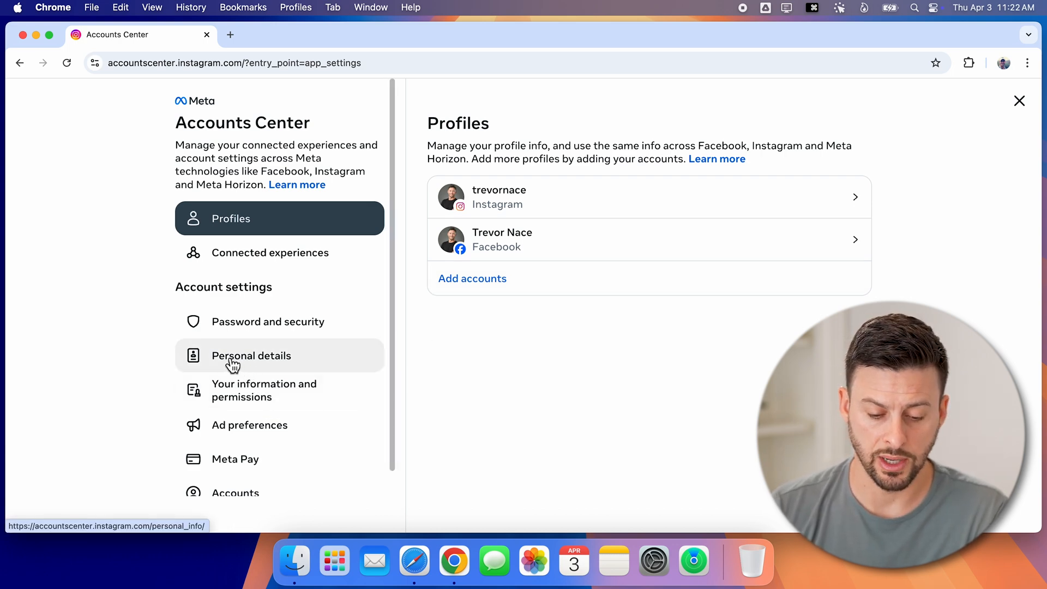
{"action": "left_click", "coordinate": [251, 355]}
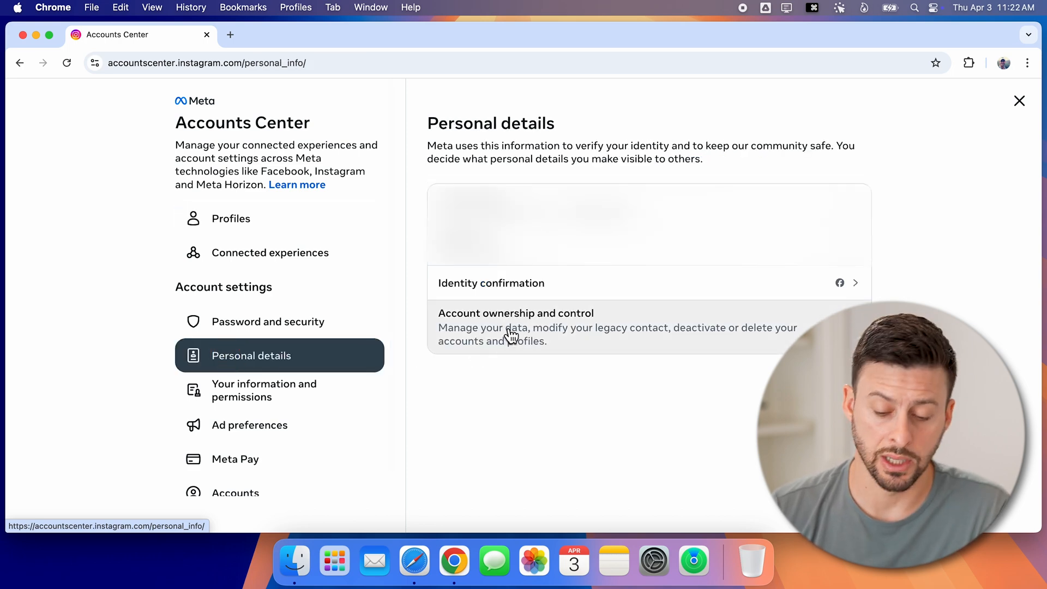
- Under Account ownership and control, choose Deactivate account, continue, and begin re-entering the password
{"action": "left_click", "coordinate": [514, 327]}
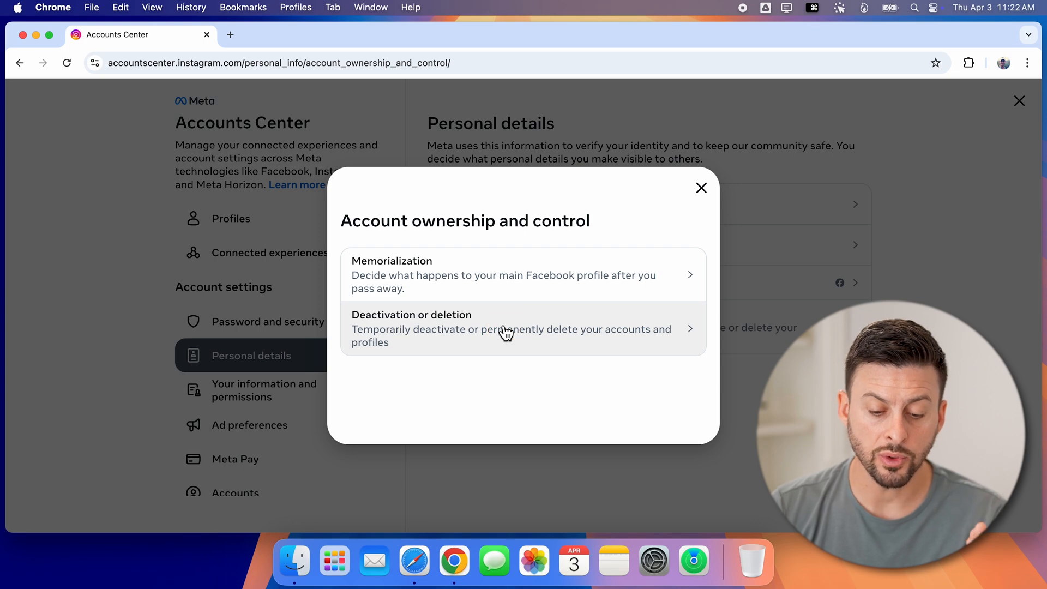
{"action": "mouse_move", "coordinate": [477, 331]}
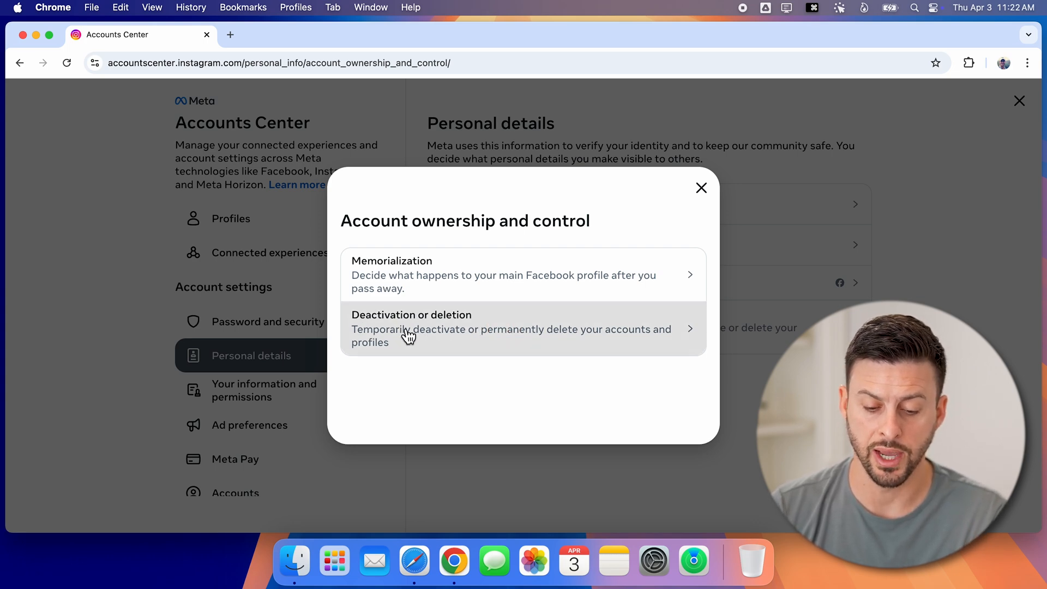
{"action": "left_click", "coordinate": [412, 329]}
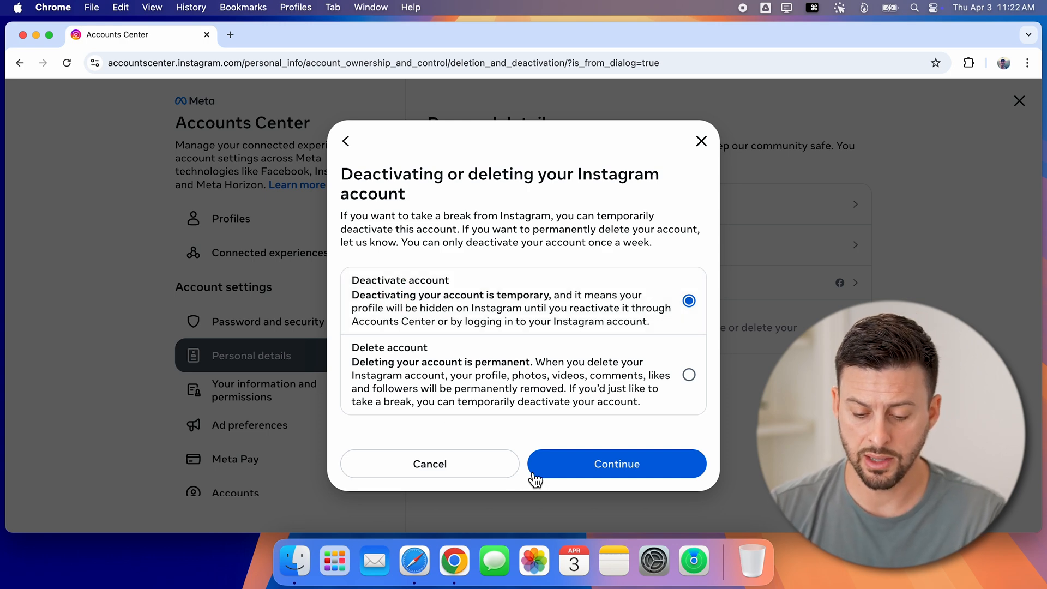
{"action": "left_click", "coordinate": [616, 463]}
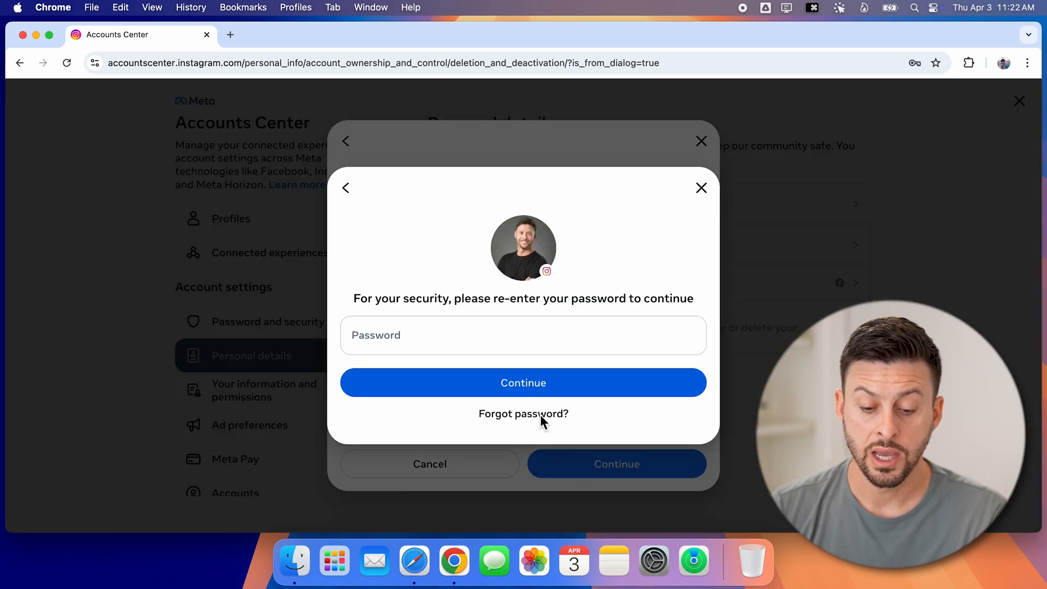
{"action": "left_click", "coordinate": [523, 334]}
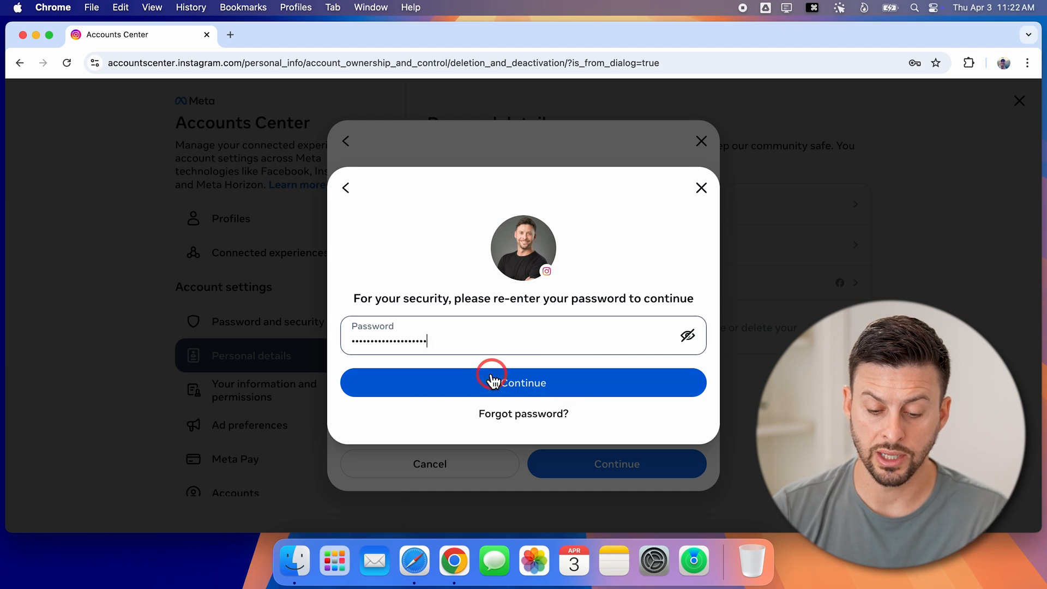
- Submit the password and pick needing a break as the deactivation reason
{"action": "left_click", "coordinate": [495, 382]}
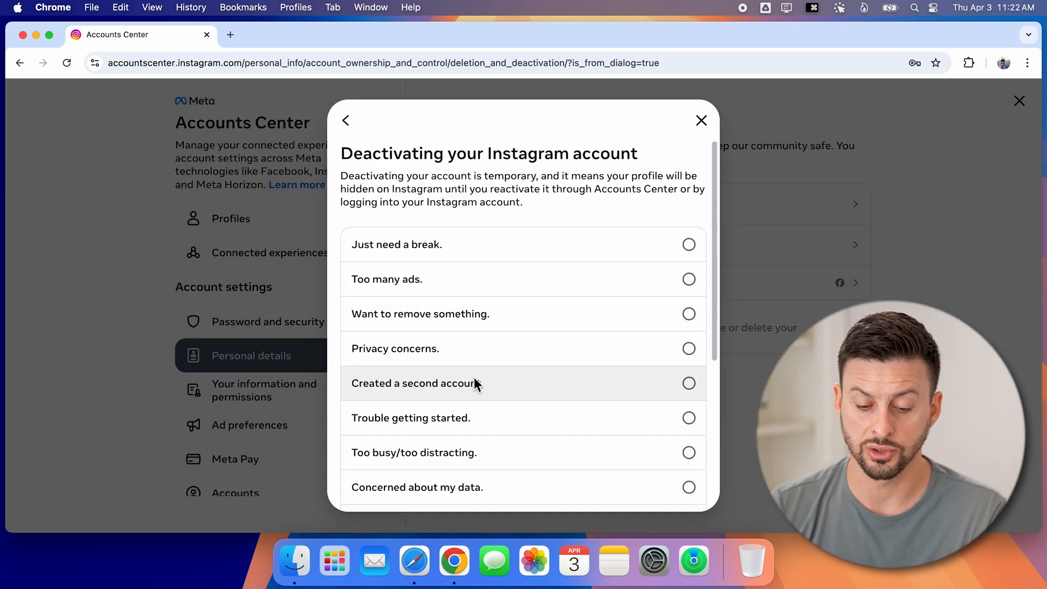
{"action": "mouse_move", "coordinate": [688, 248]}
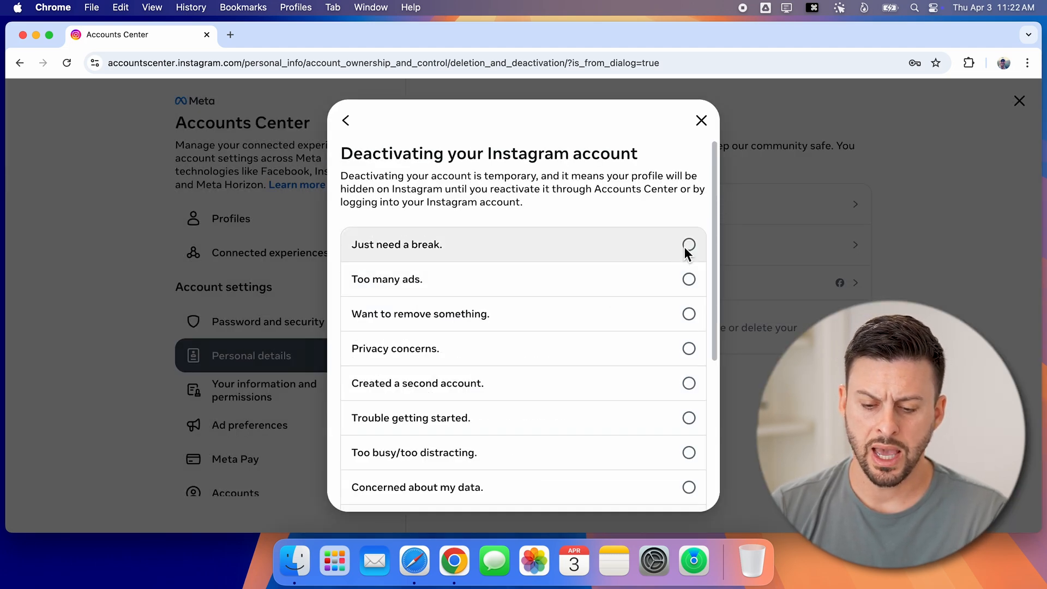
{"action": "left_click", "coordinate": [689, 244]}
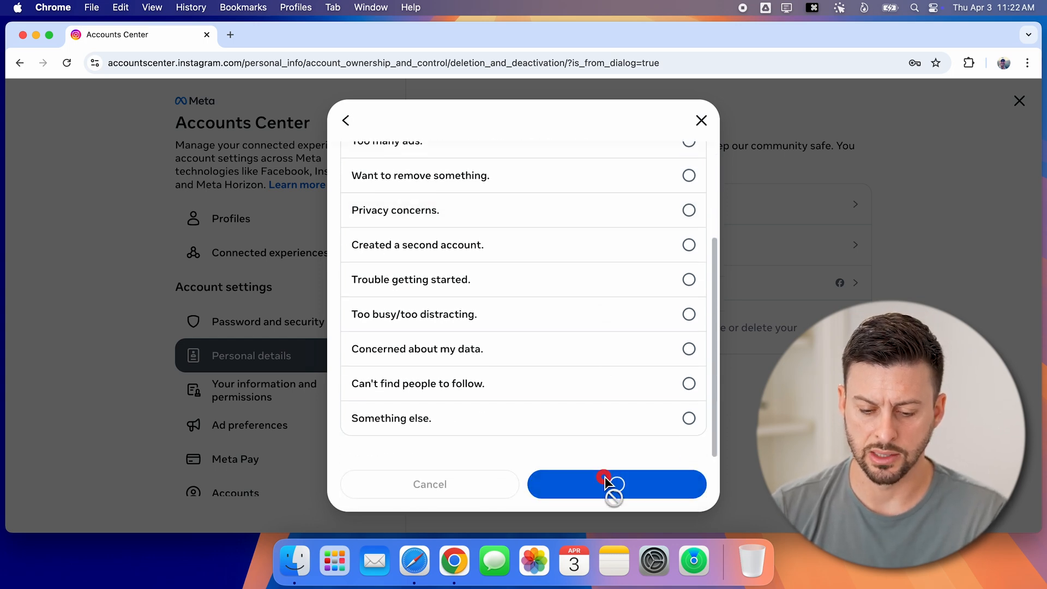
- Continue to the final Deactivate account confirmation page
{"action": "left_click", "coordinate": [604, 480]}
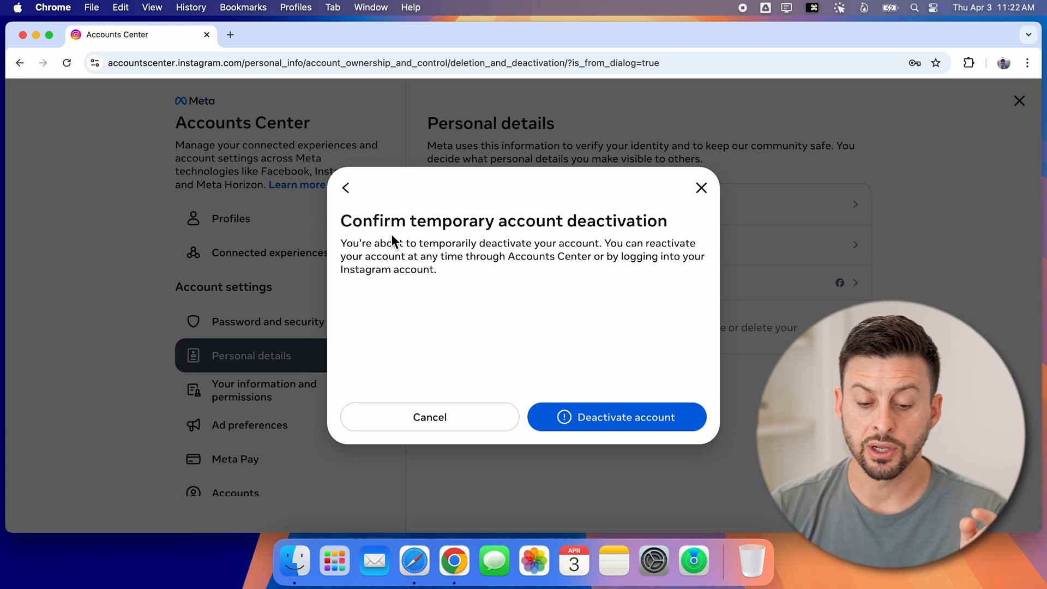
{"action": "mouse_move", "coordinate": [457, 257]}
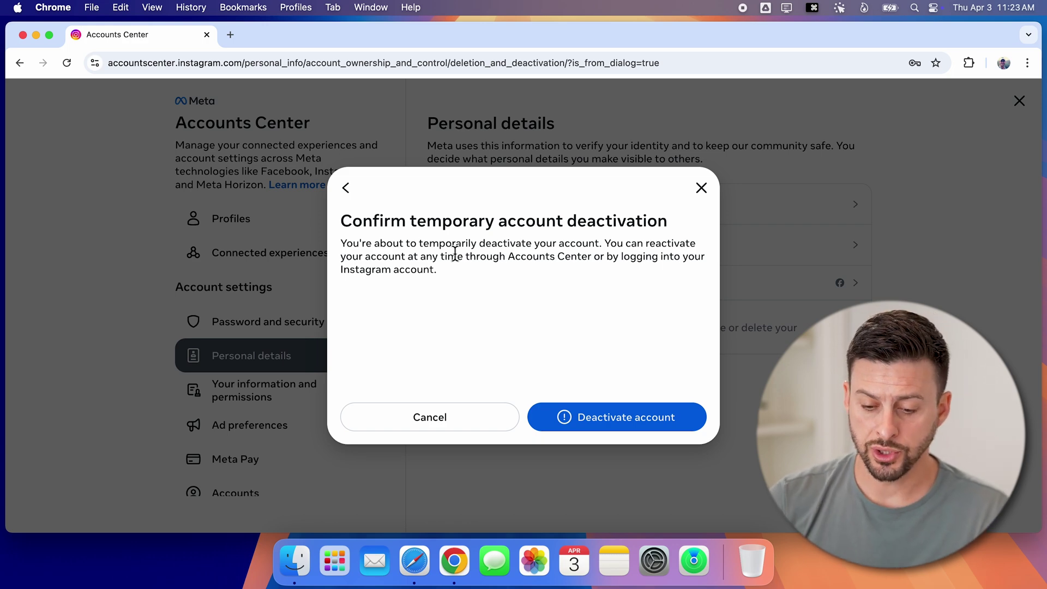
{"action": "mouse_move", "coordinate": [612, 441]}
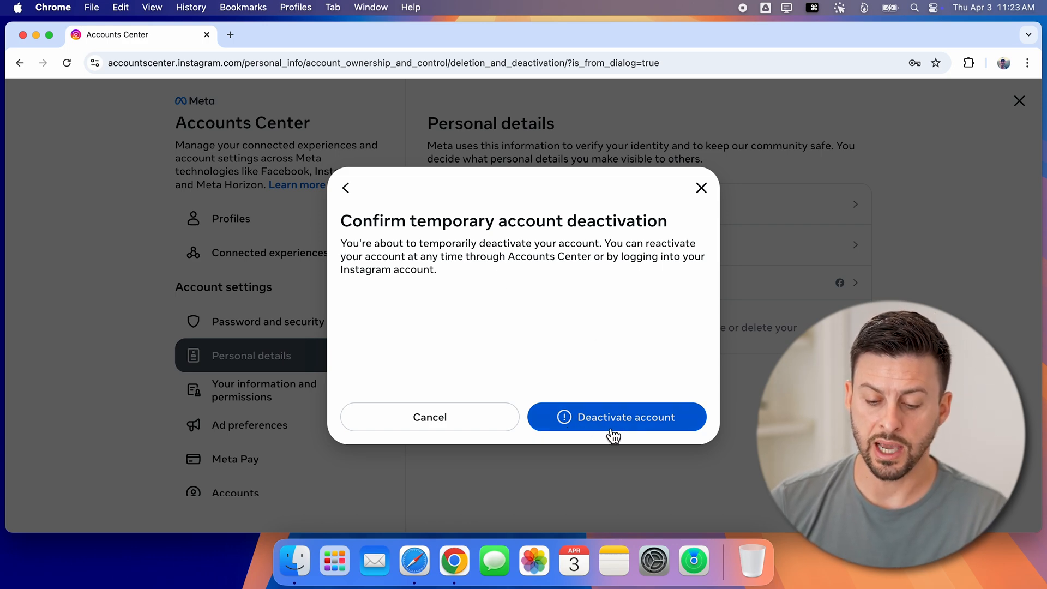